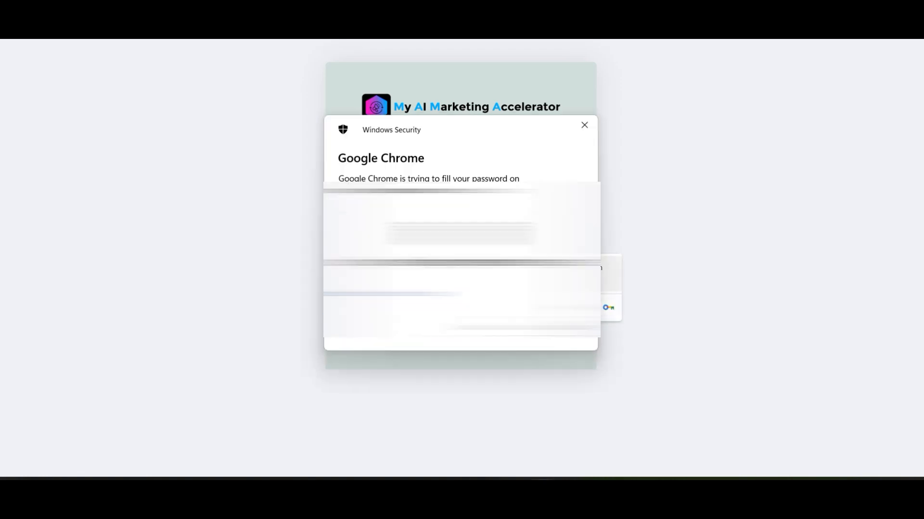
Step: Approve the saved-password autofill and log in to the dashboard form
click(584, 125)
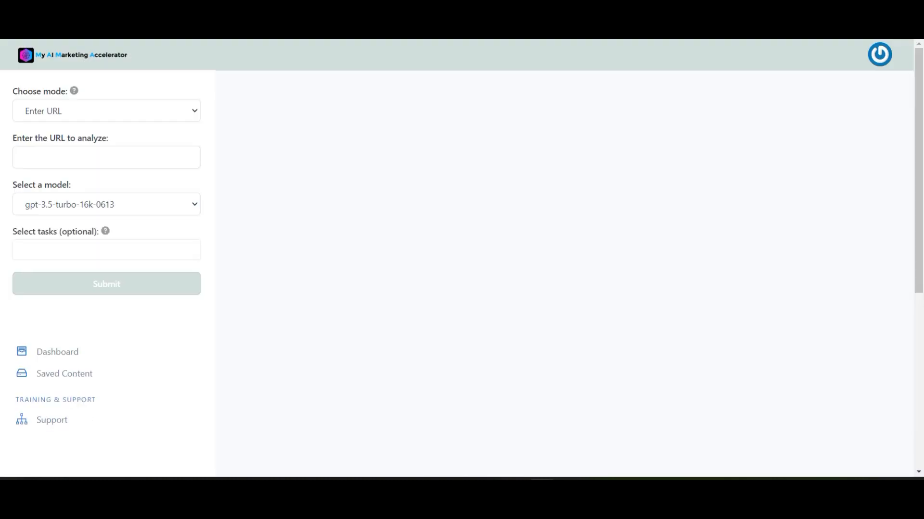
Step: Choose Marketing Bullets from the Select tasks list, leaving the URL field empty
click(106, 110)
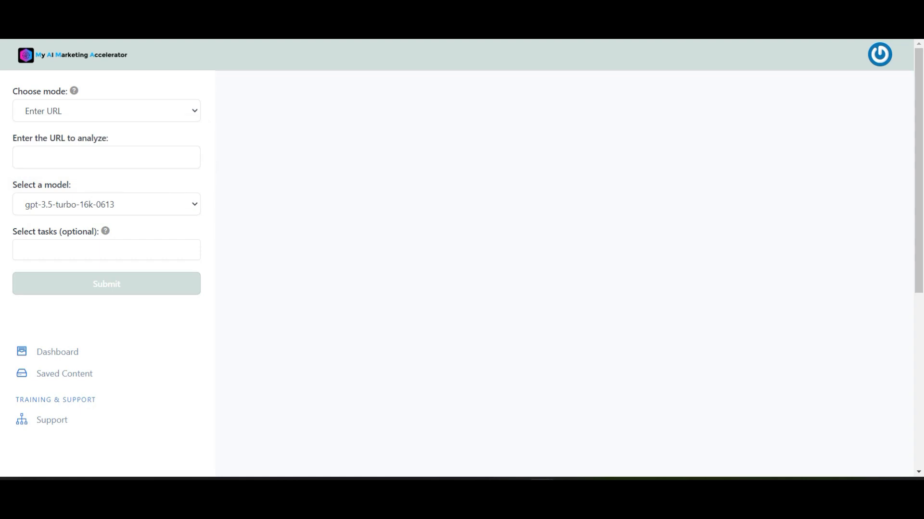
click(106, 250)
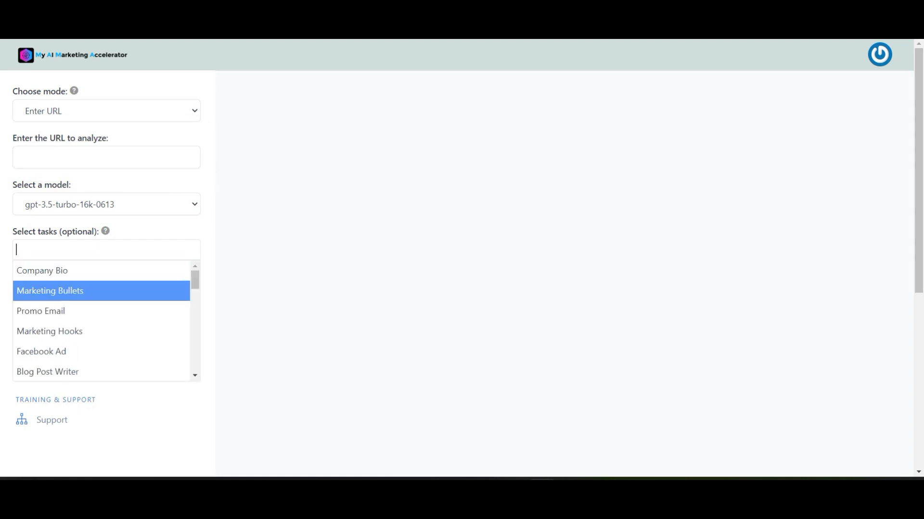
click(50, 291)
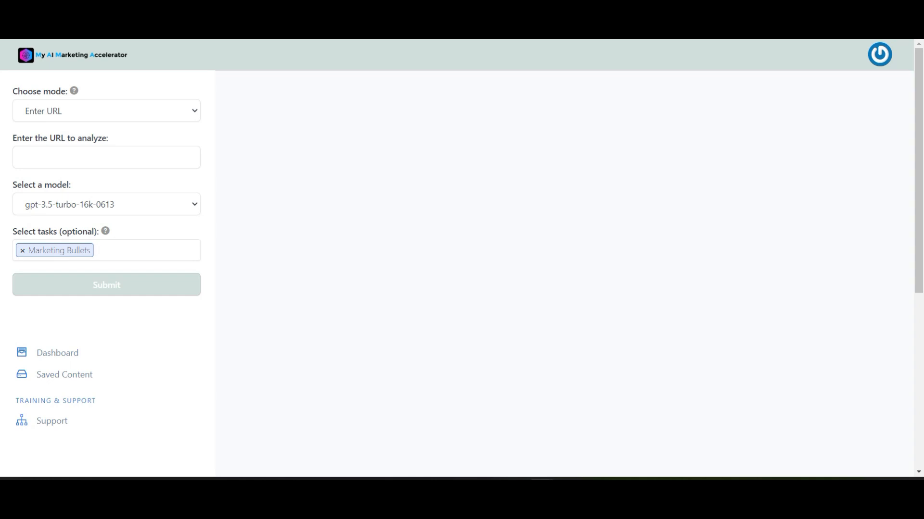
click(141, 250)
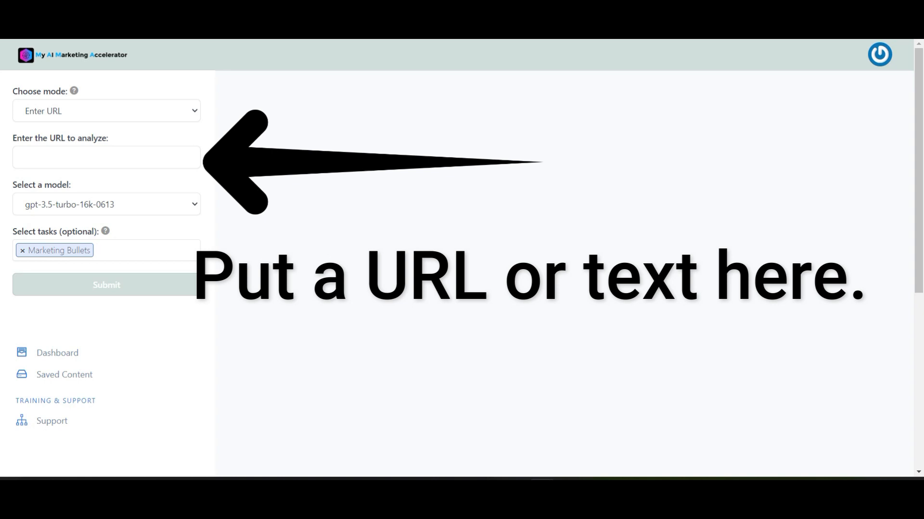
click(106, 285)
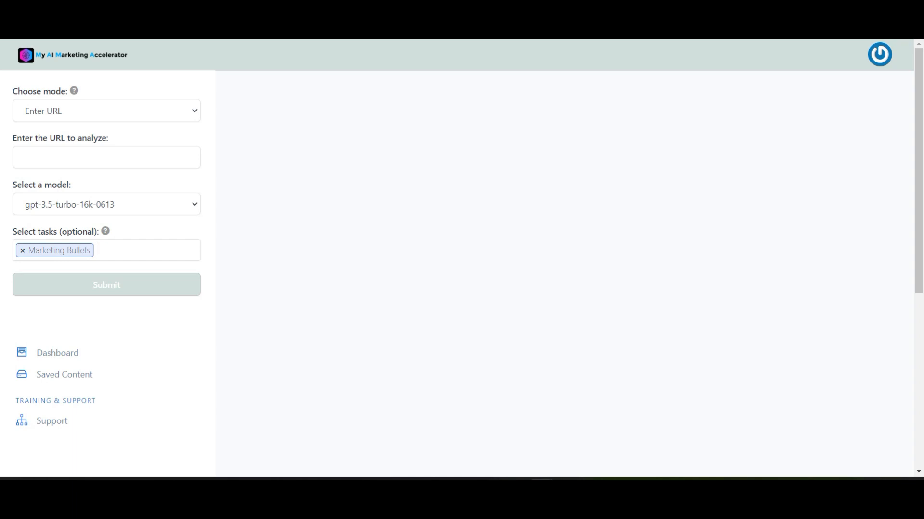
click(24, 251)
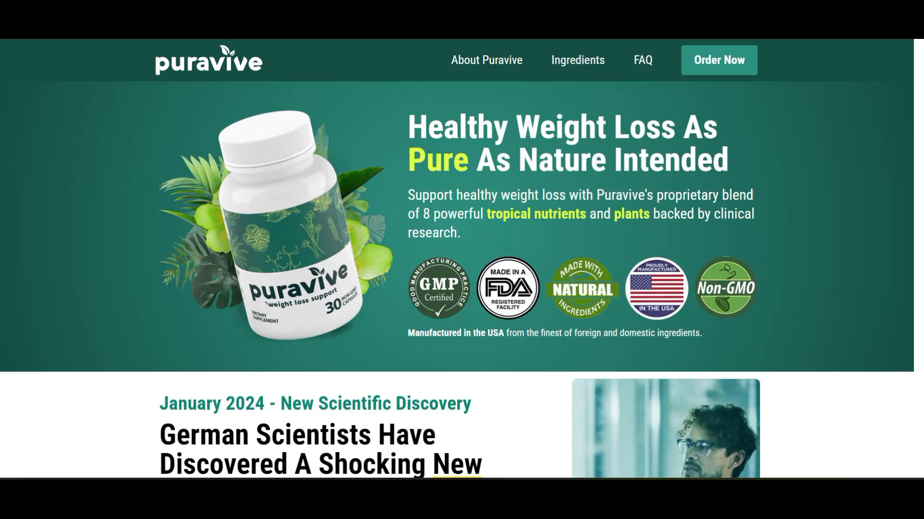
scroll(down, 3)
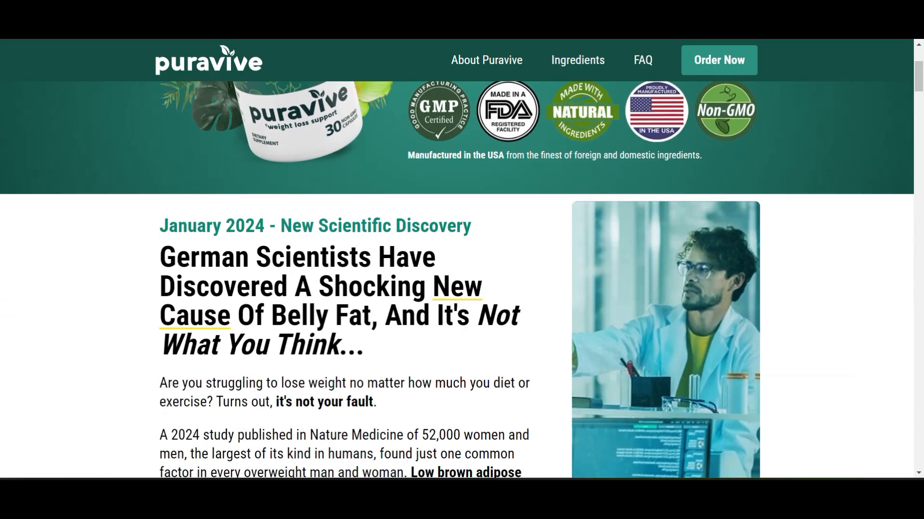
scroll(down, 3)
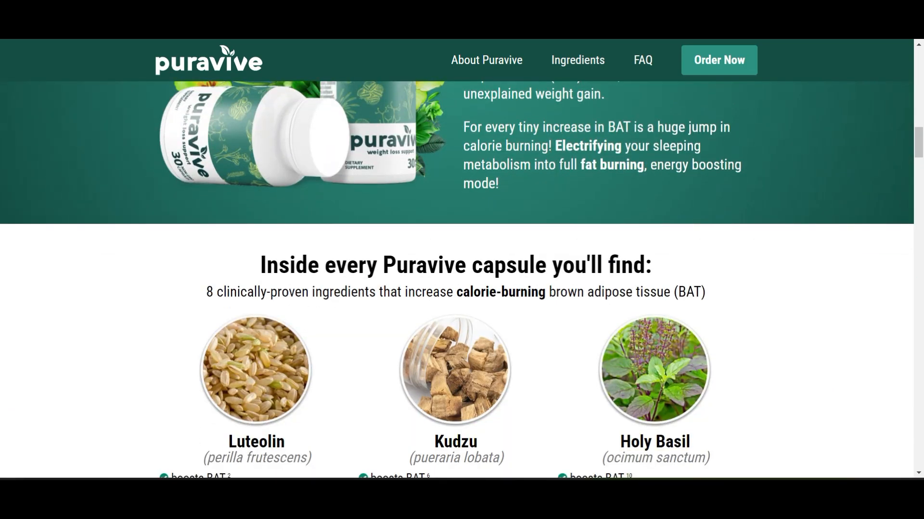
scroll(down, 3)
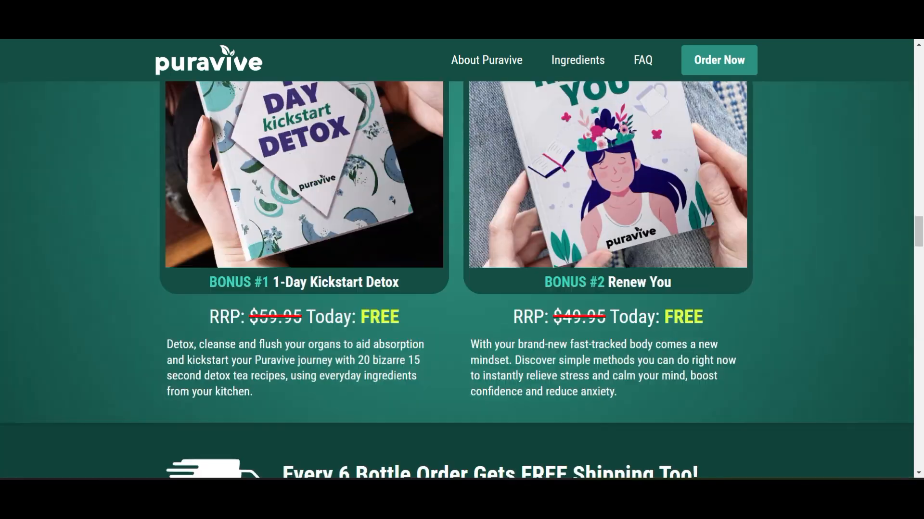
scroll(up, 3)
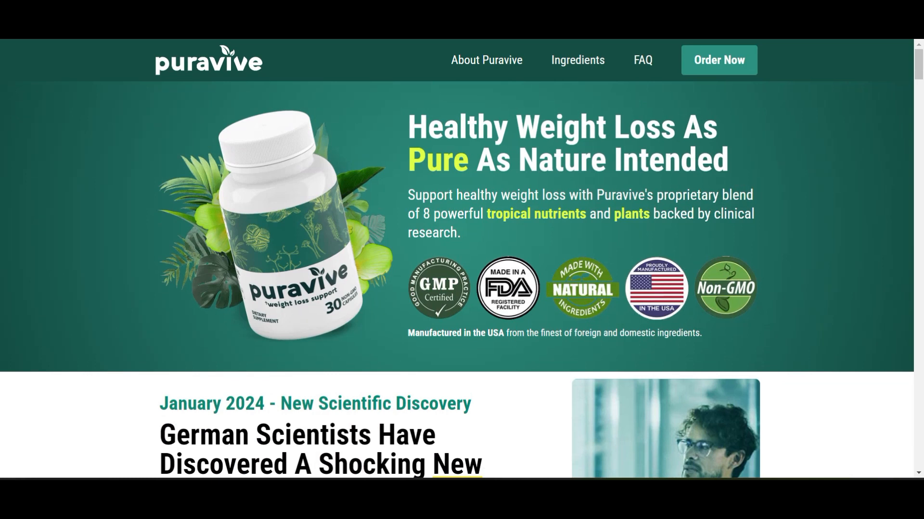
scroll(down, 3)
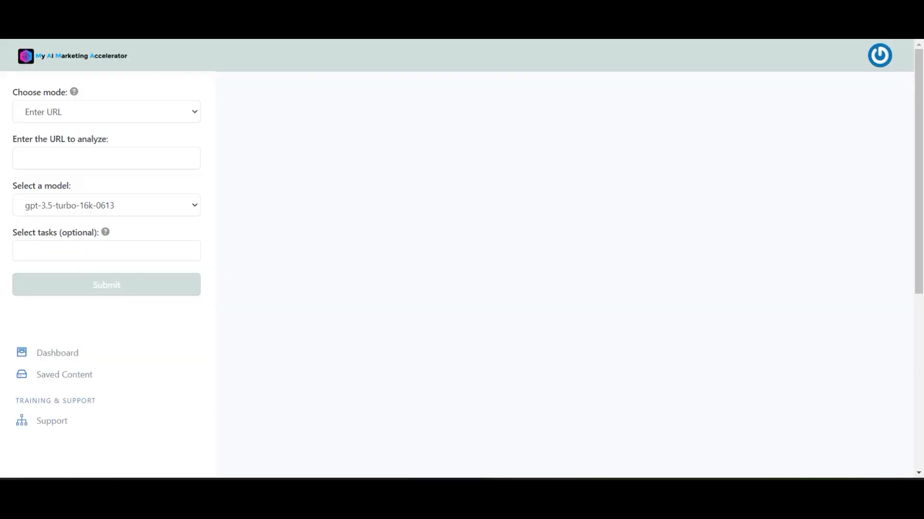
text(https://puravive.com/)
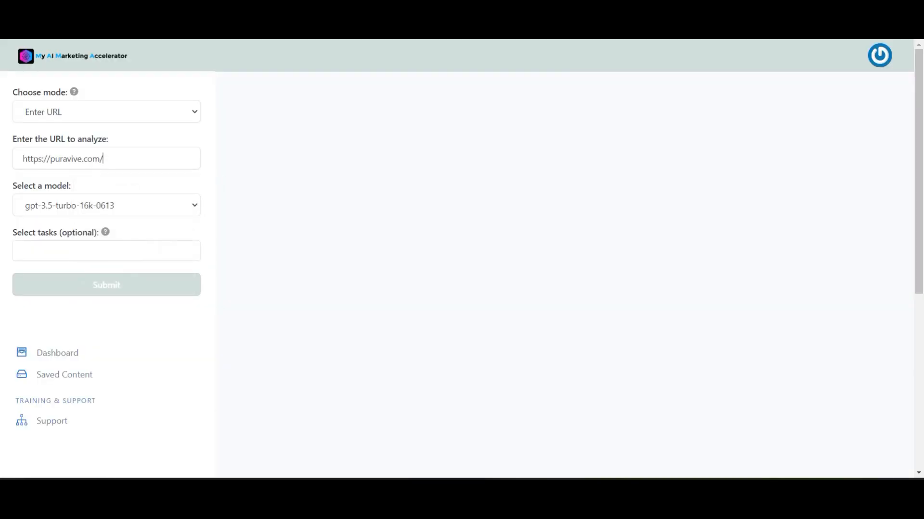
click(106, 250)
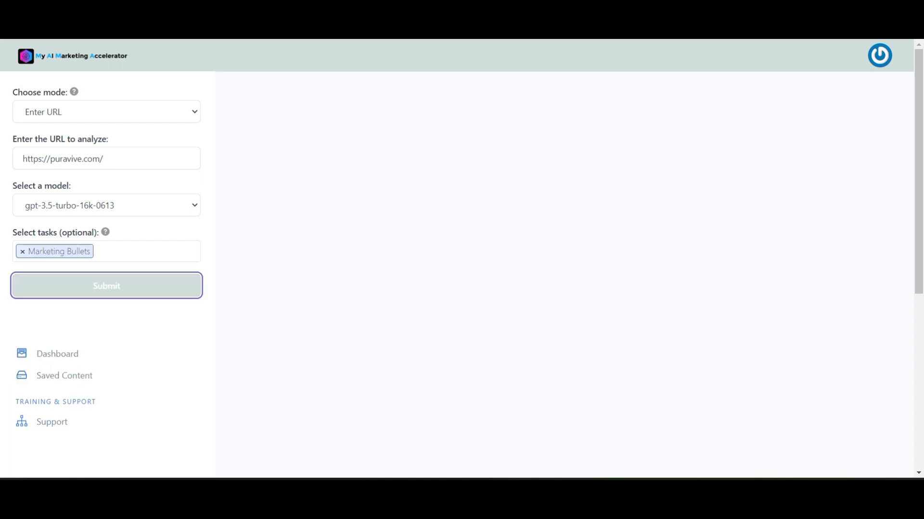
click(106, 286)
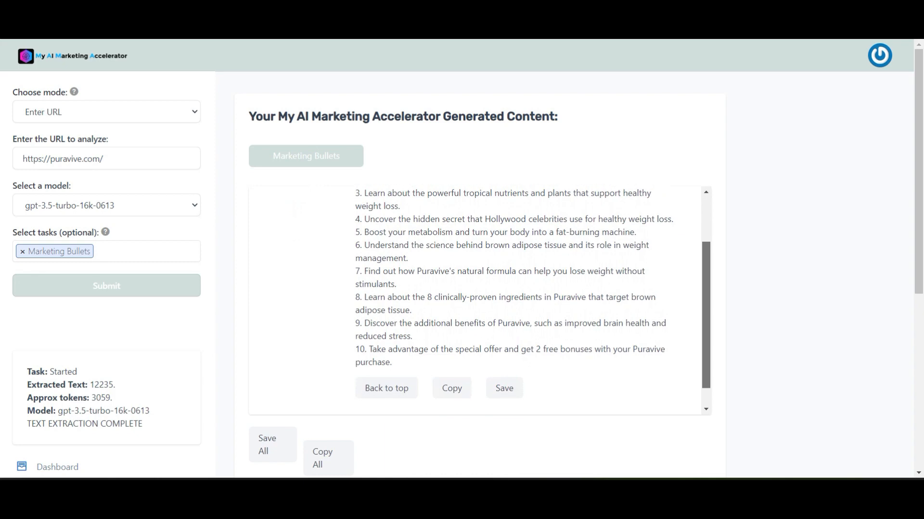
click(106, 112)
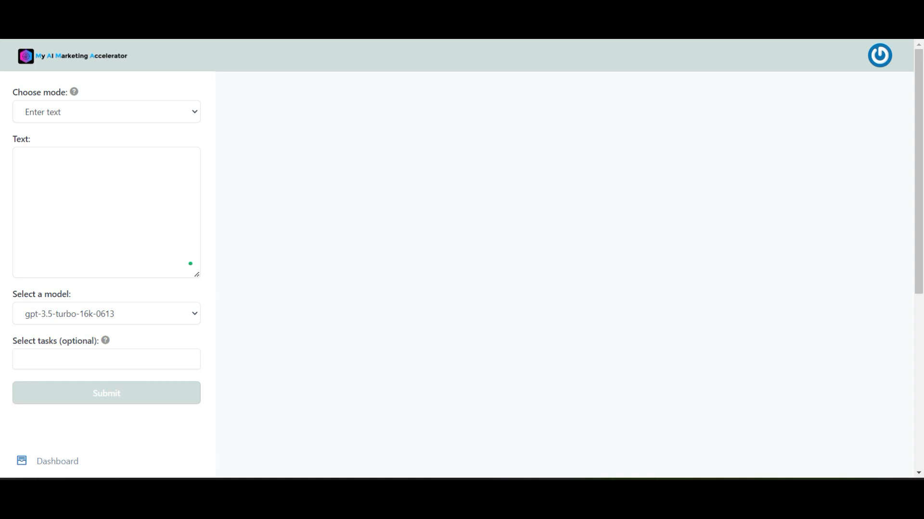
Step: Paste the weight-loss supplement description in Enter text mode and choose Marketing Bullets
click(106, 112)
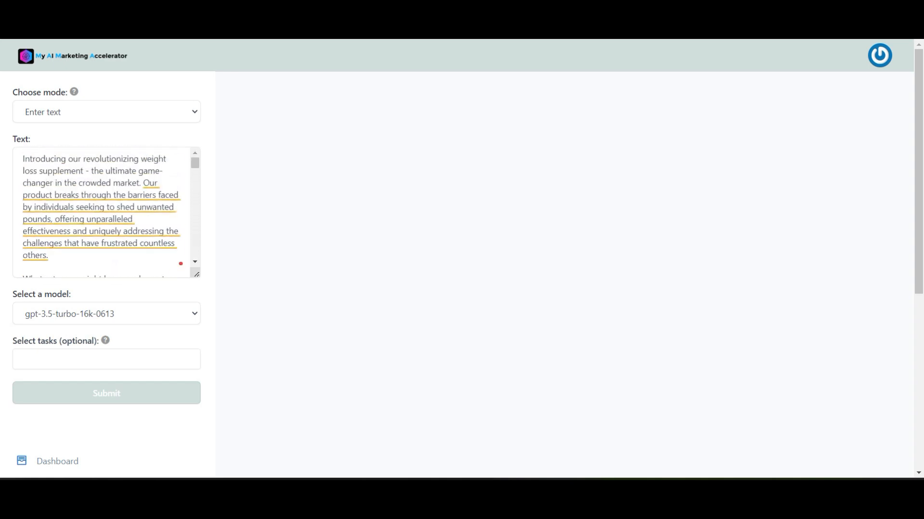
click(105, 359)
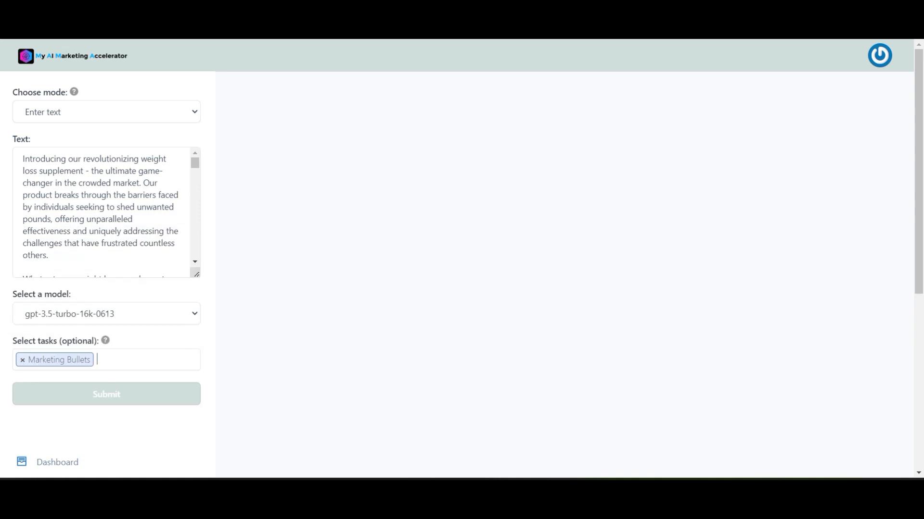
Step: Submit the pasted description and review the ten generated marketing bullets
click(106, 314)
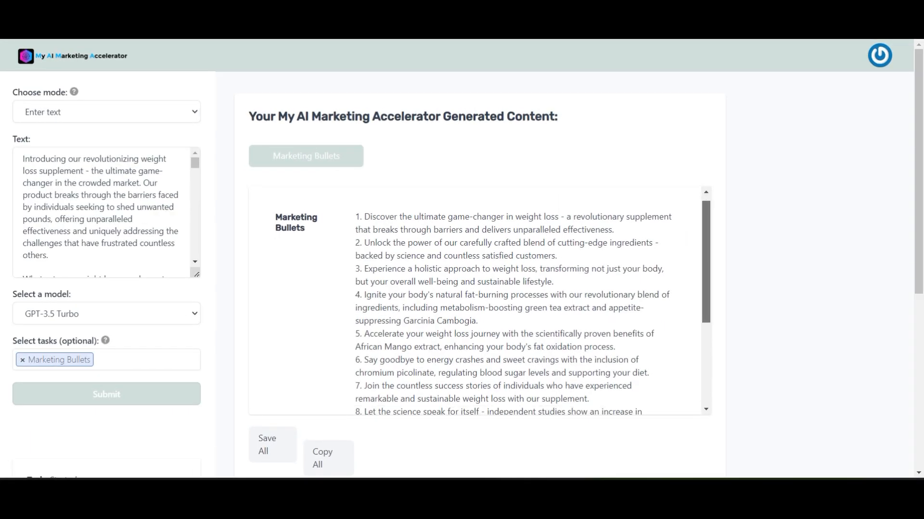
scroll(down, 3)
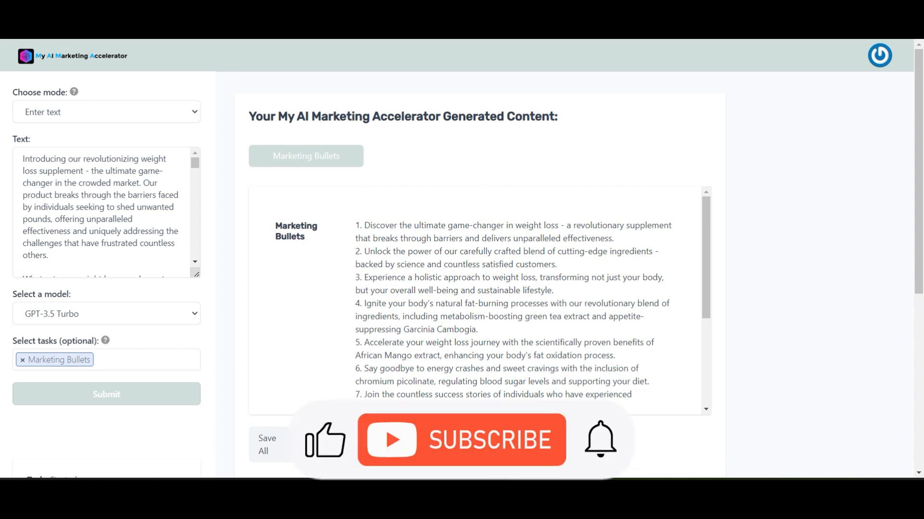
click(460, 439)
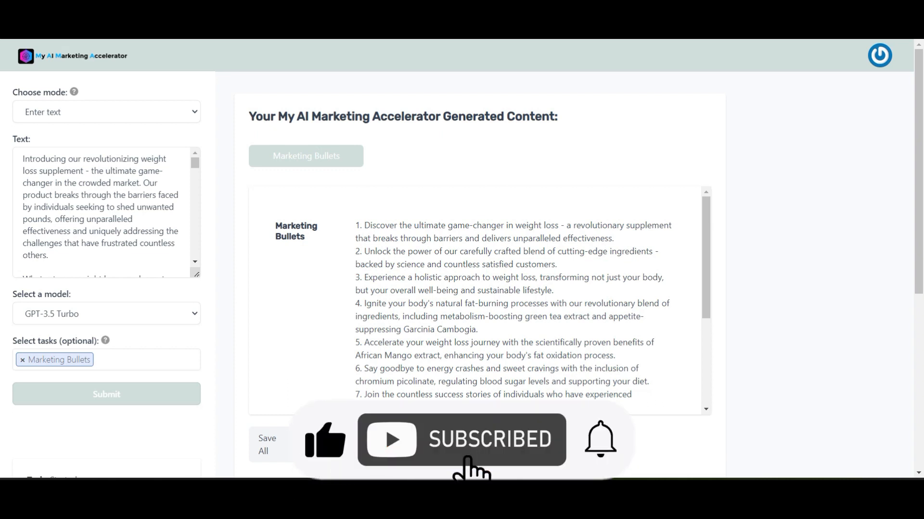